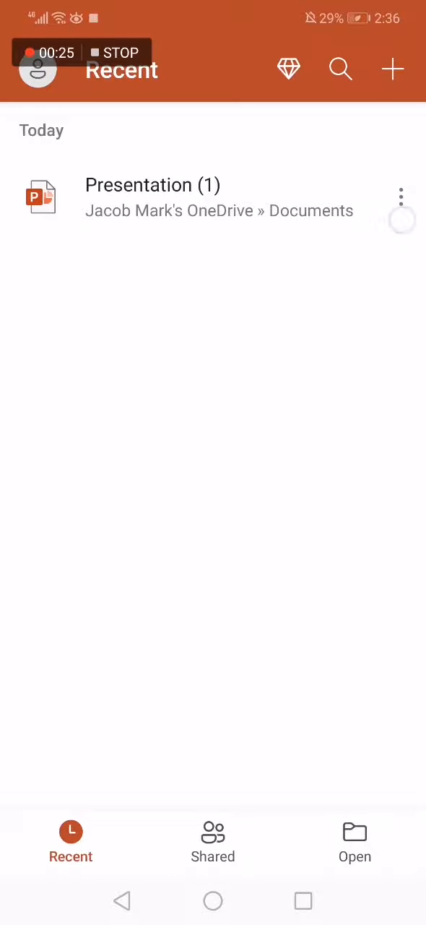
From the Recent list's three-dot menu for Presentation (1), choose Delete
{"action": "left_click", "coordinate": [401, 196]}
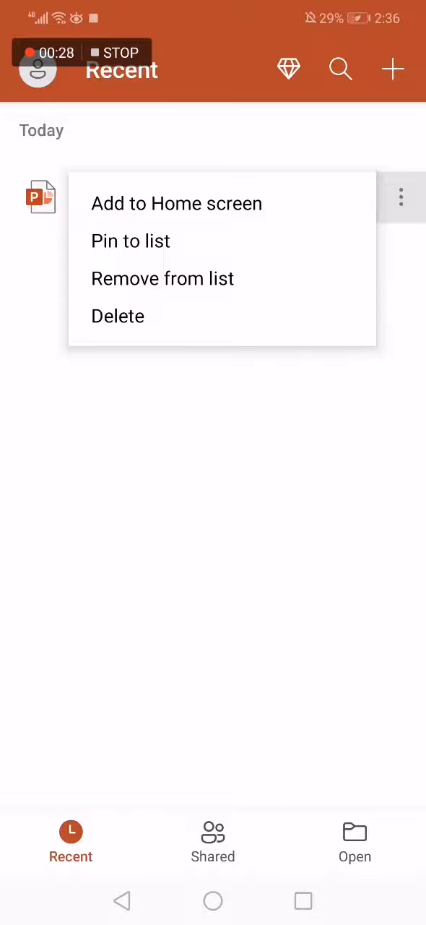
{"action": "left_click", "coordinate": [118, 316]}
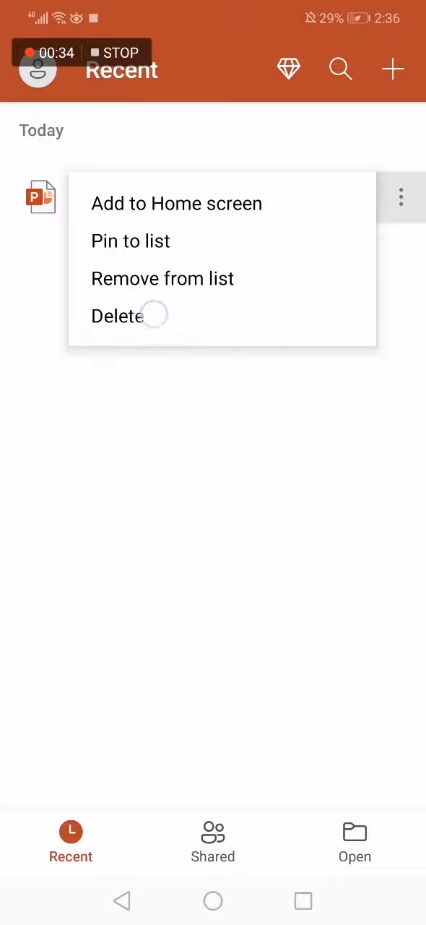
{"action": "left_click", "coordinate": [117, 316]}
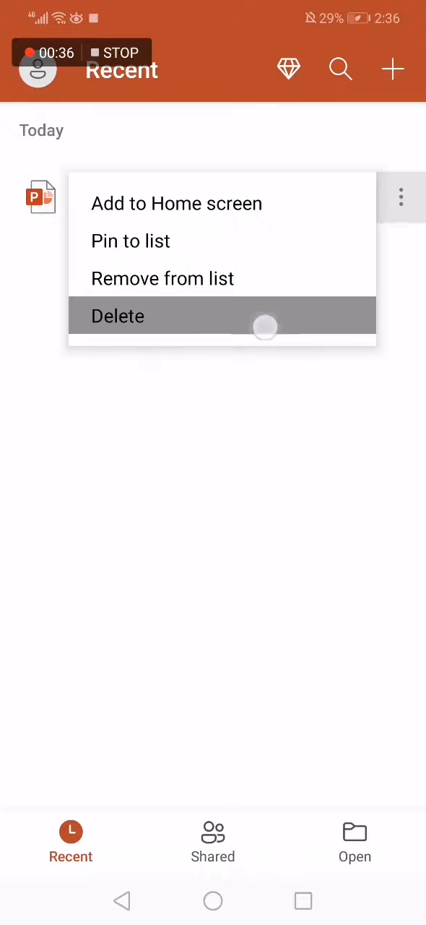